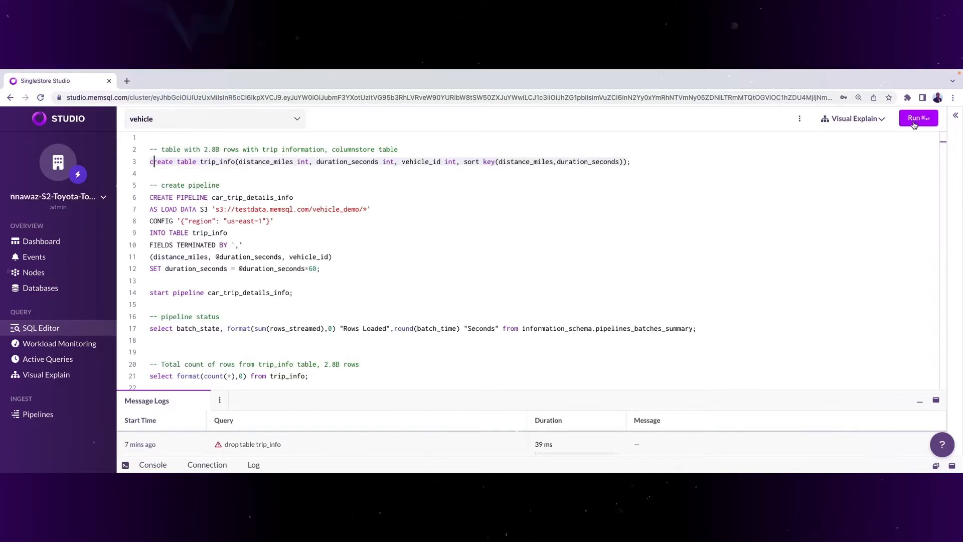
# Run the statements creating trip_info, creating car_trip_details_info from S3, and starting the pipeline.
pyautogui.click(918, 118)
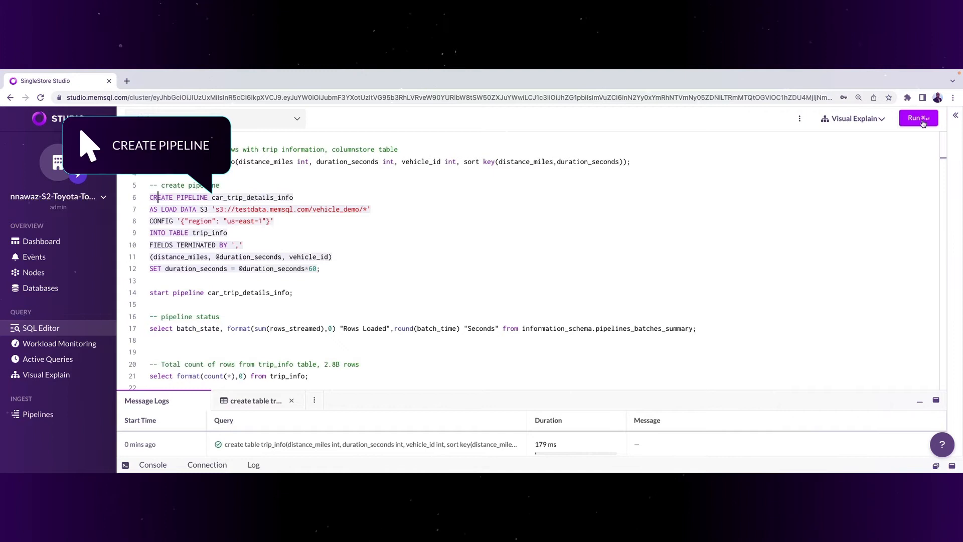
pyautogui.click(918, 118)
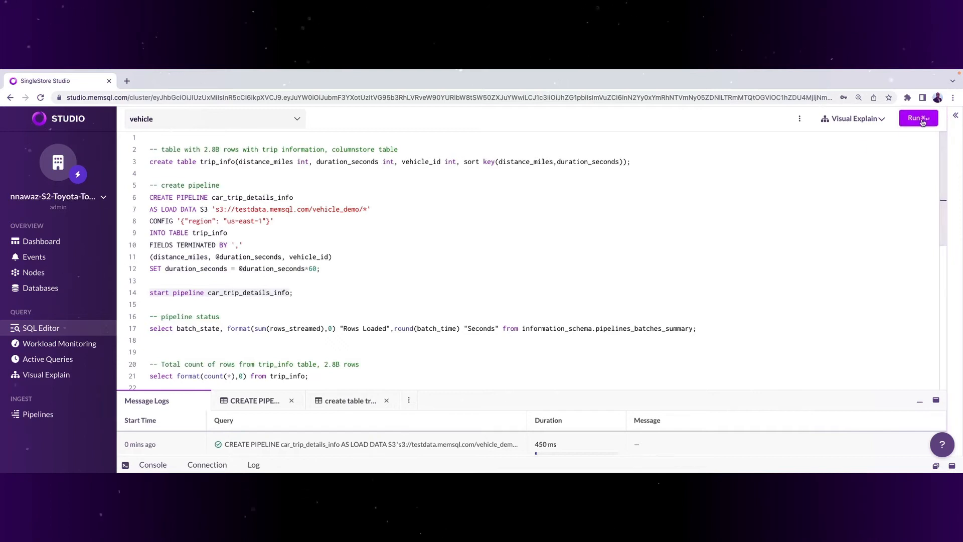
pyautogui.click(918, 119)
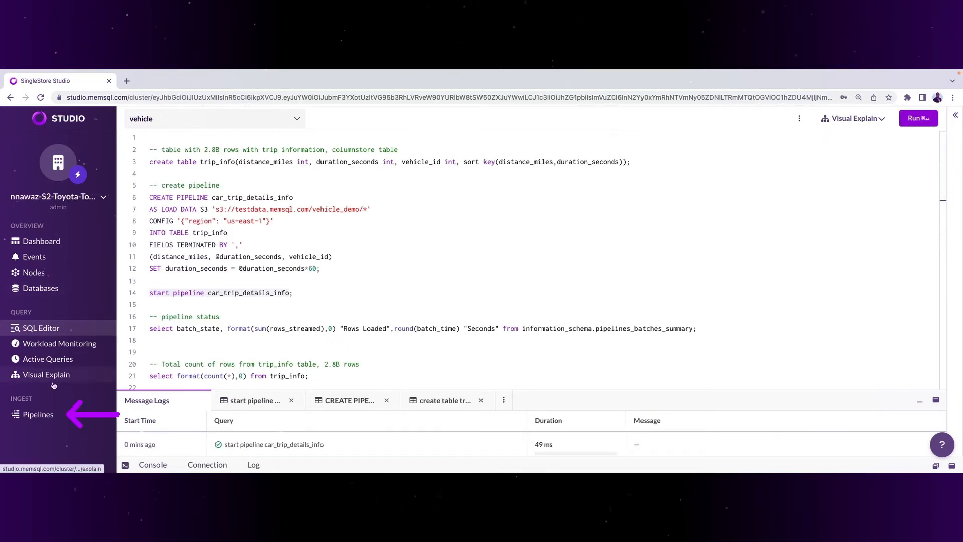
# Check the pipeline is running in Pipelines and view the cluster nodes' resource usage.
pyautogui.click(37, 414)
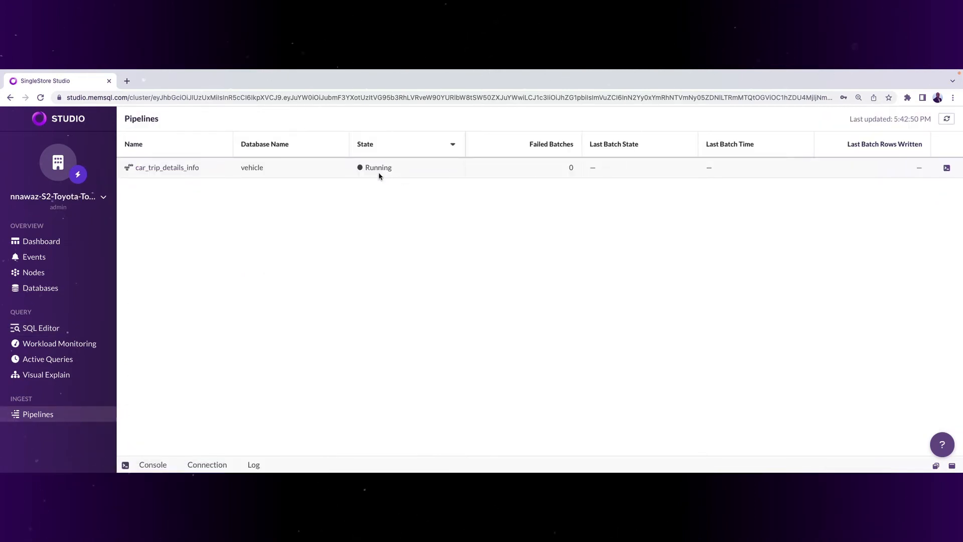
pyautogui.click(32, 272)
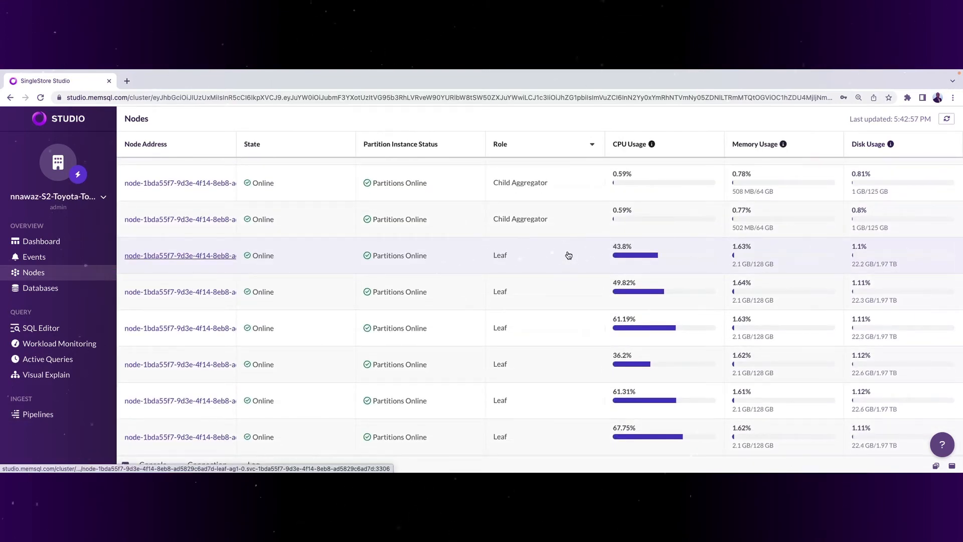
# Review node load, then query pipelines_batches_summary showing 2,800,000,000 rows loaded in 49 seconds.
pyautogui.scroll(-3)
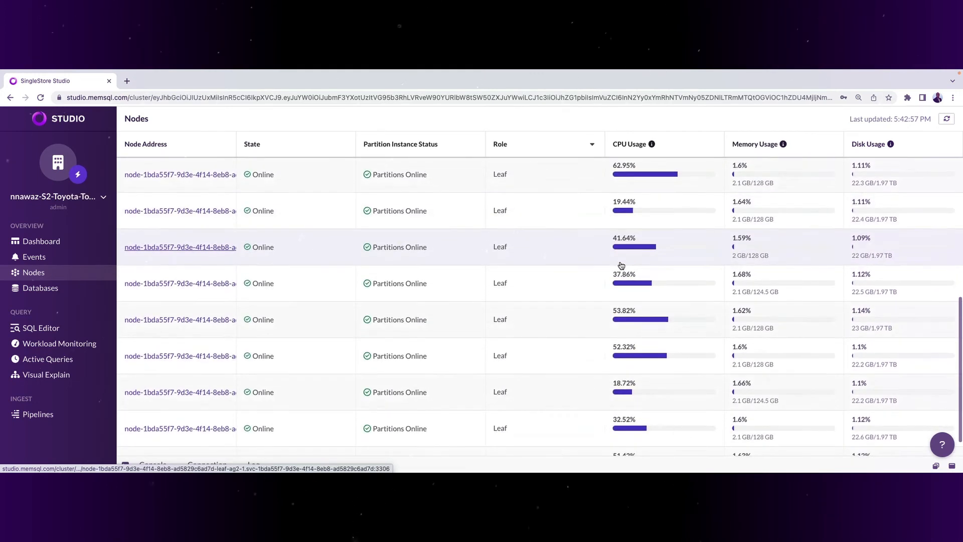
pyautogui.scroll(-3)
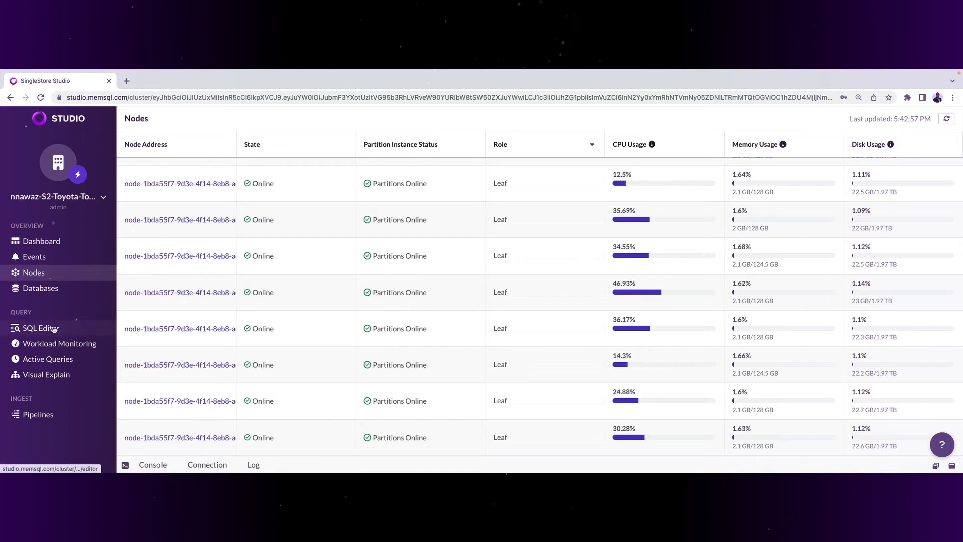
pyautogui.click(40, 327)
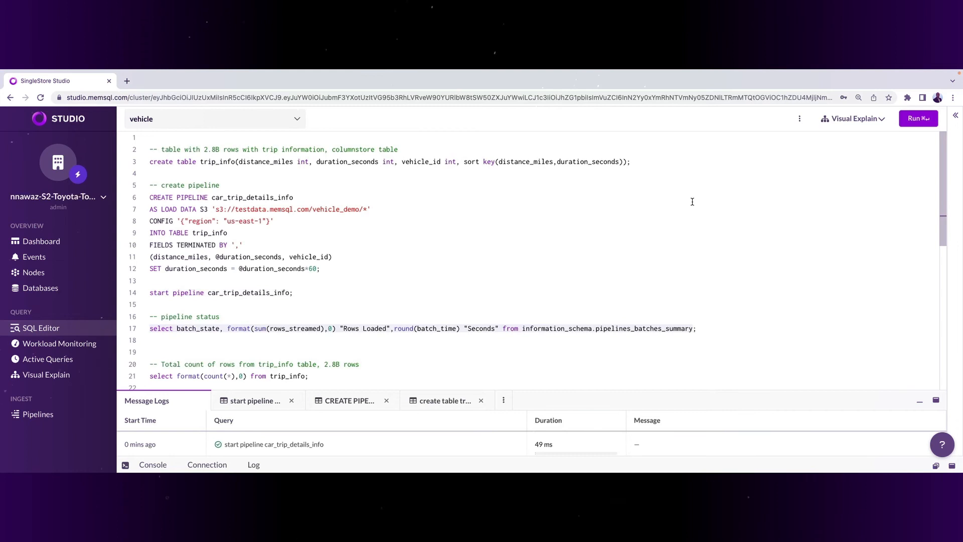
pyautogui.click(918, 119)
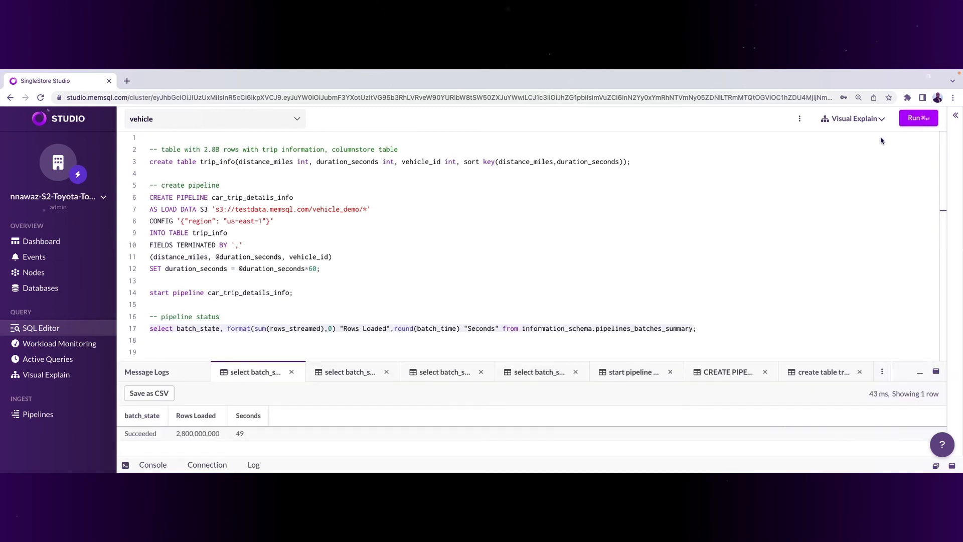